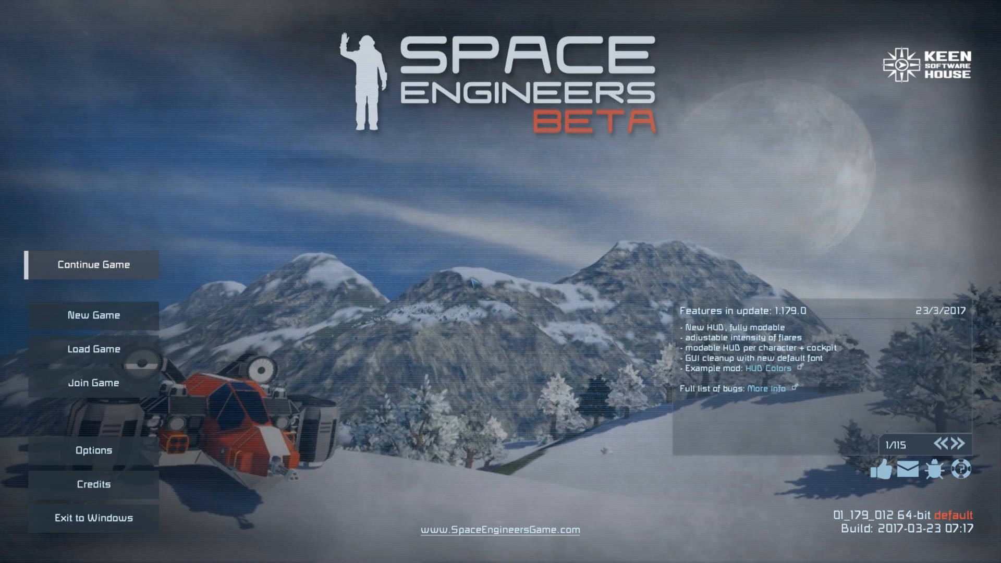
# Start a new game from the main menu.
pyautogui.click(92, 315)
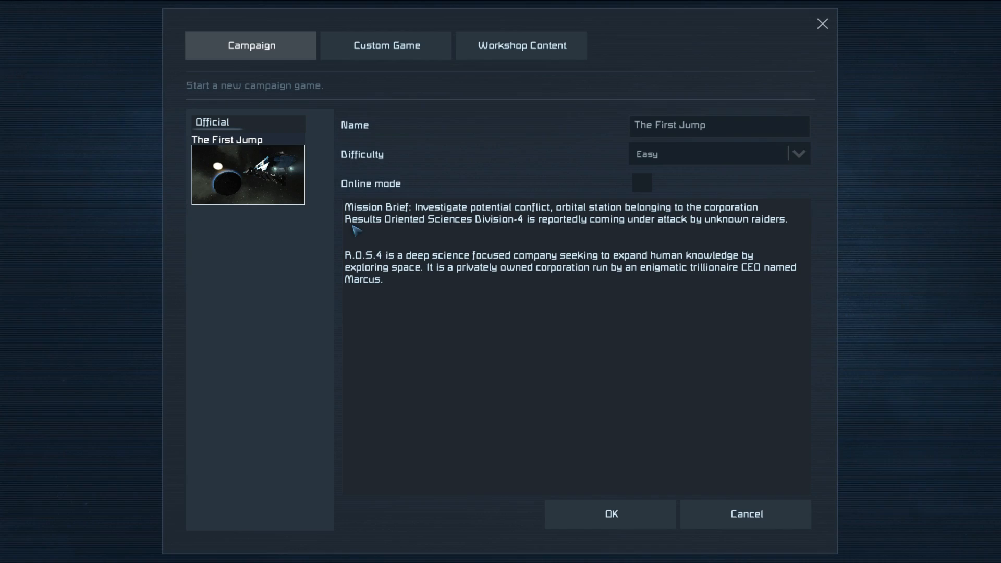
pyautogui.moveTo(395, 48)
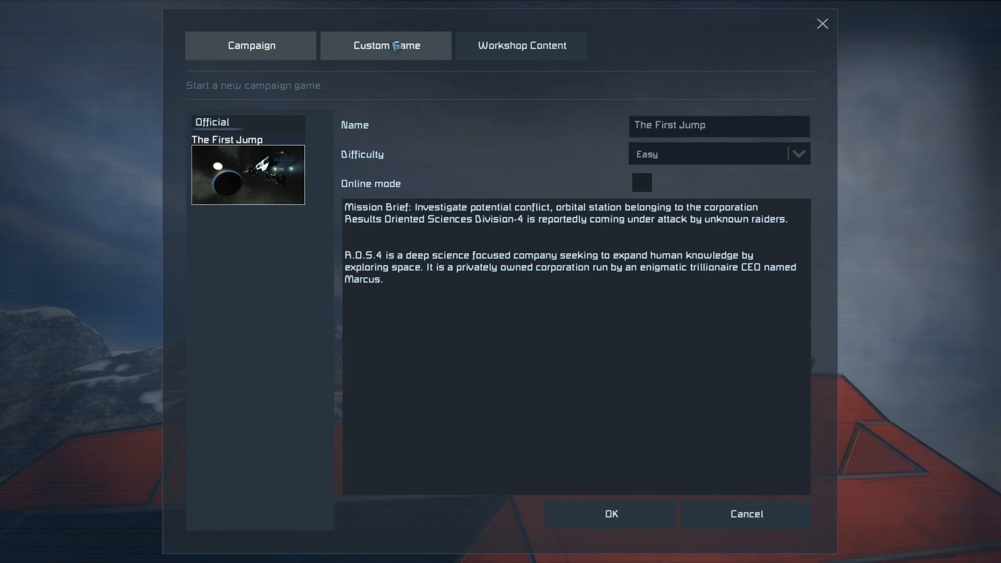
# Choose the Star System scenario in the Custom Game list, in Survival mode.
pyautogui.click(385, 45)
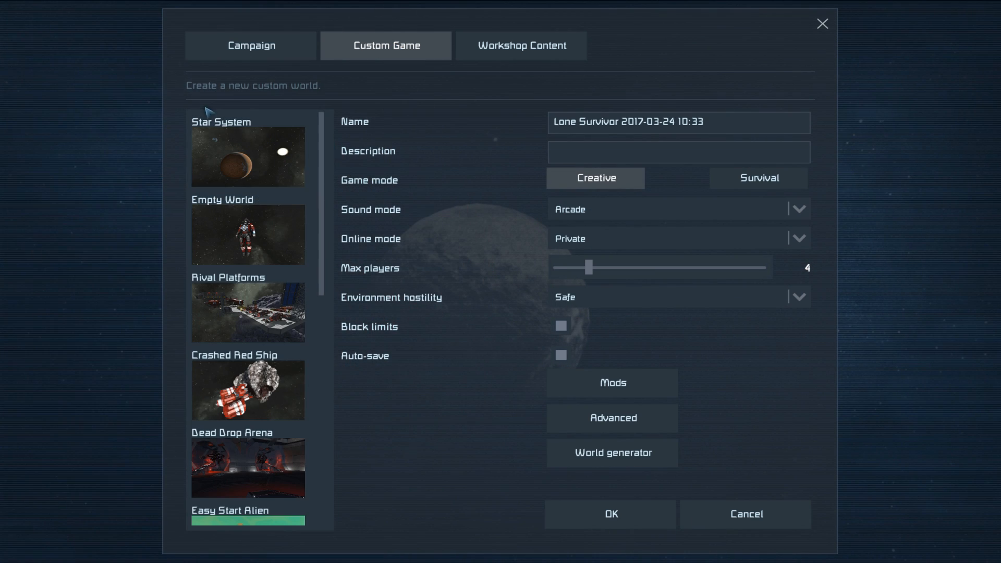
pyautogui.scroll(-3)
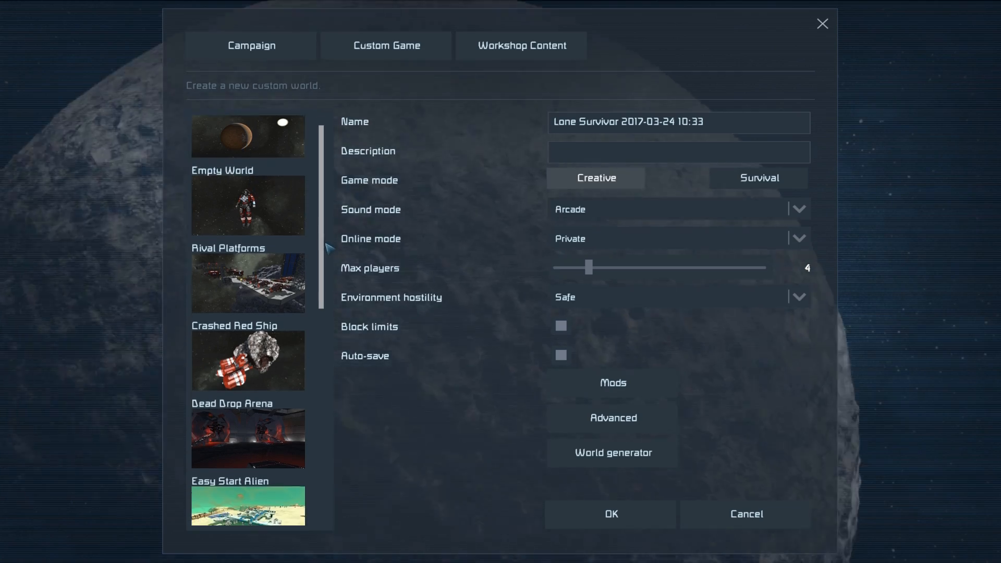
pyautogui.scroll(-3)
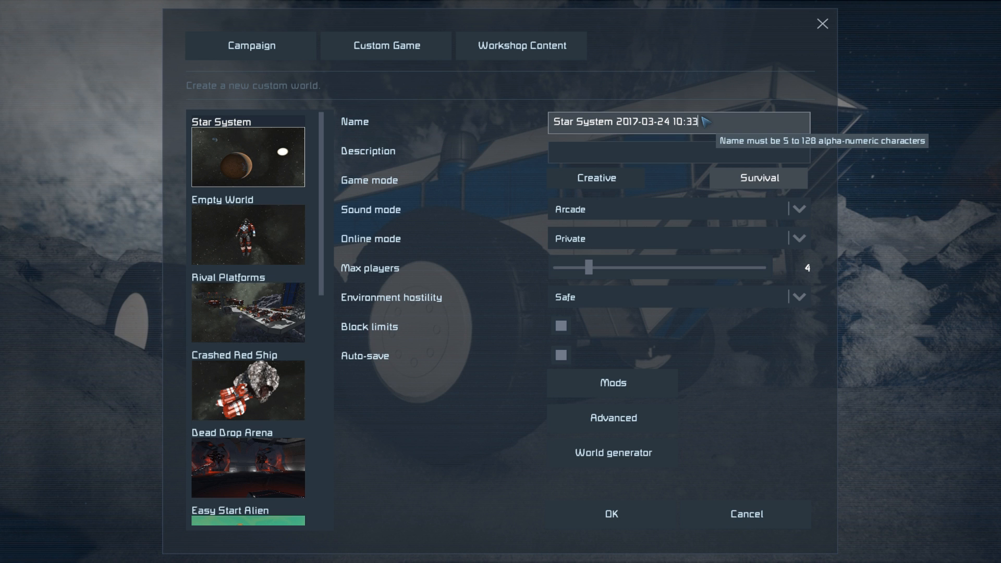
# Rename the world to 'Tutorial System'.
pyautogui.write('T')
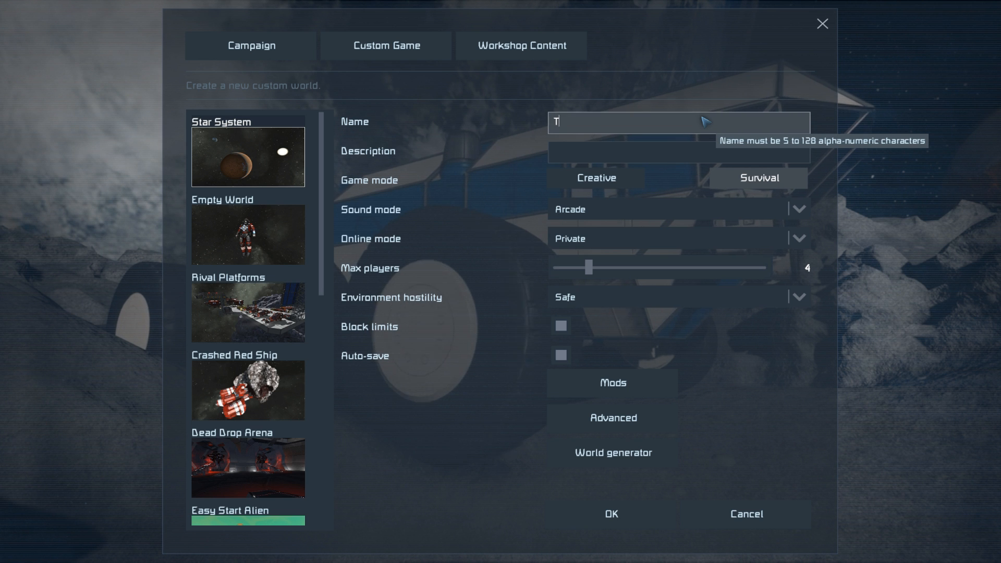
pyautogui.write('utorial Syste')
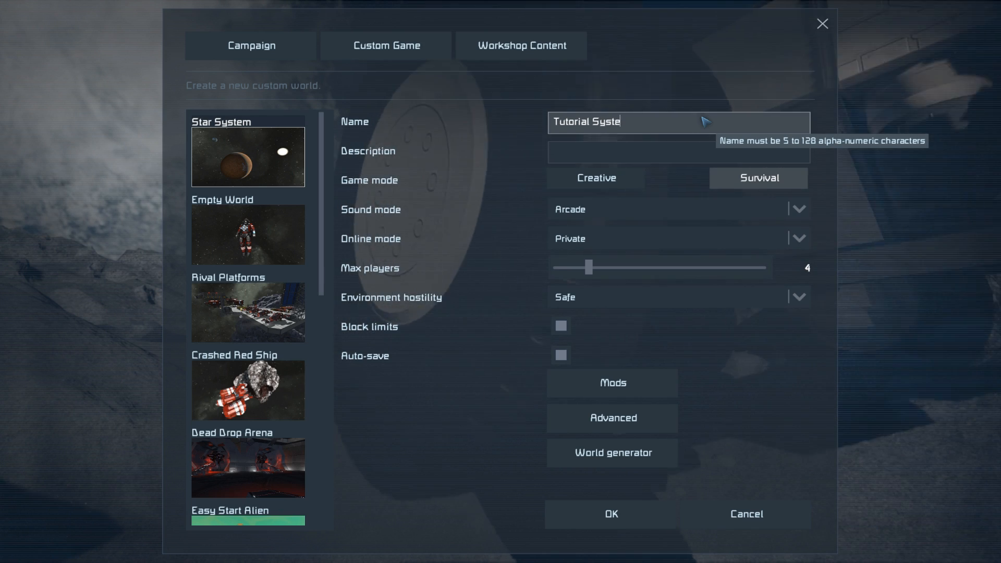
pyautogui.write('m')
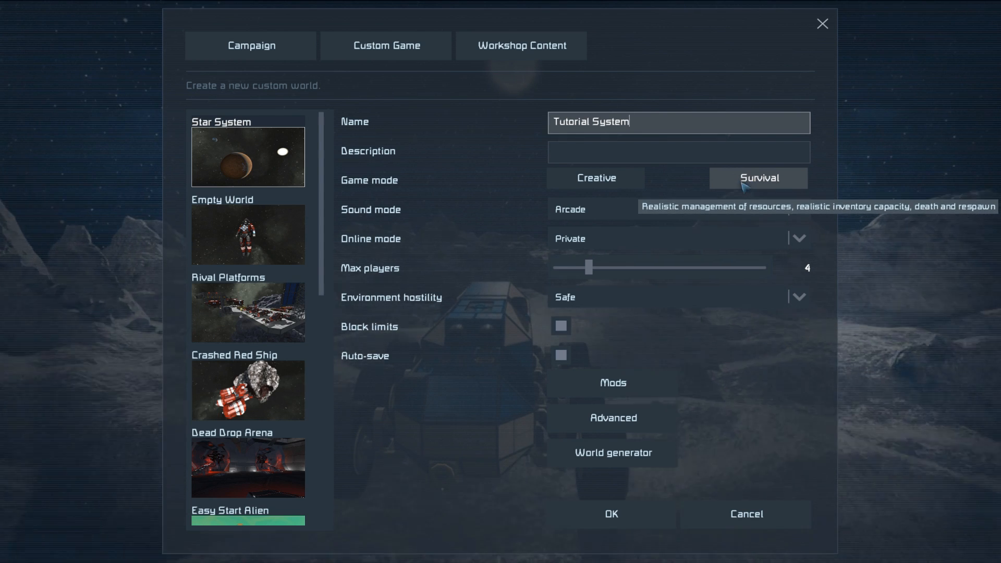
pyautogui.moveTo(738, 235)
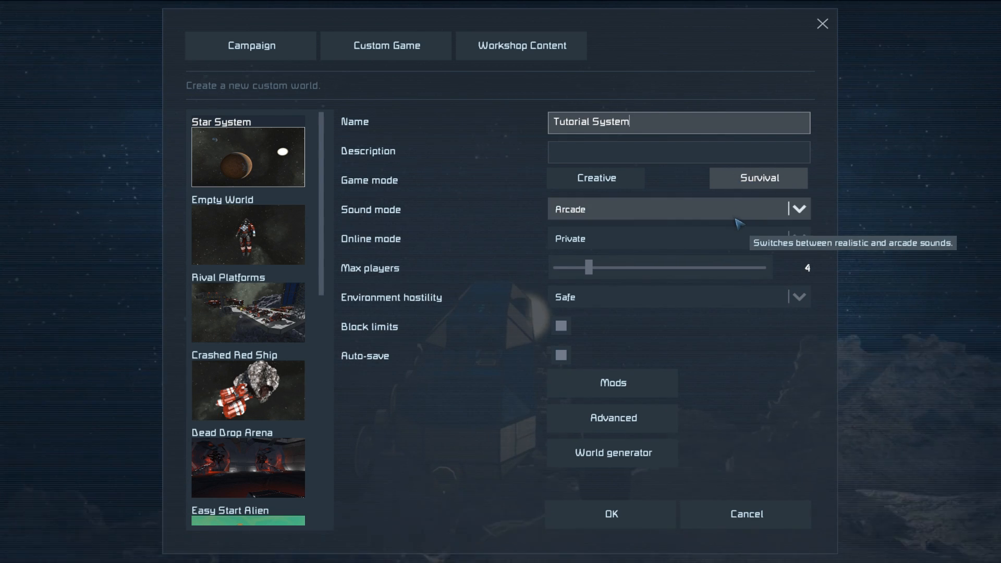
pyautogui.moveTo(747, 245)
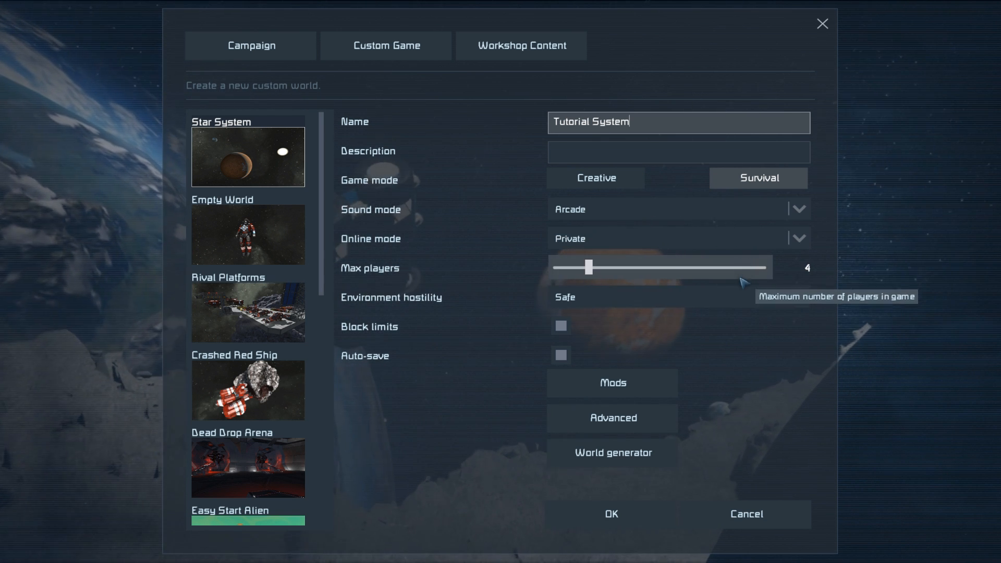
pyautogui.moveTo(745, 296)
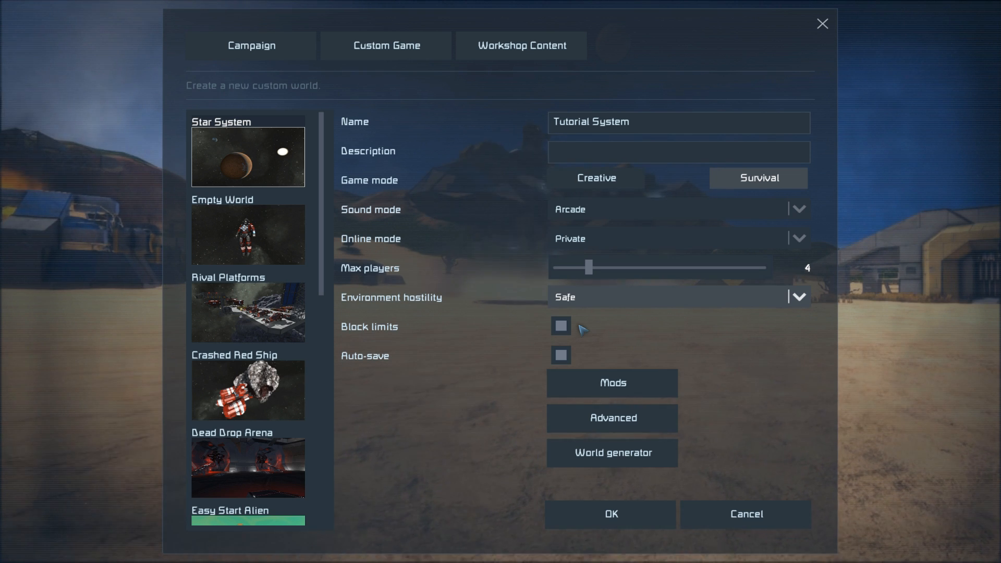
pyautogui.moveTo(575, 362)
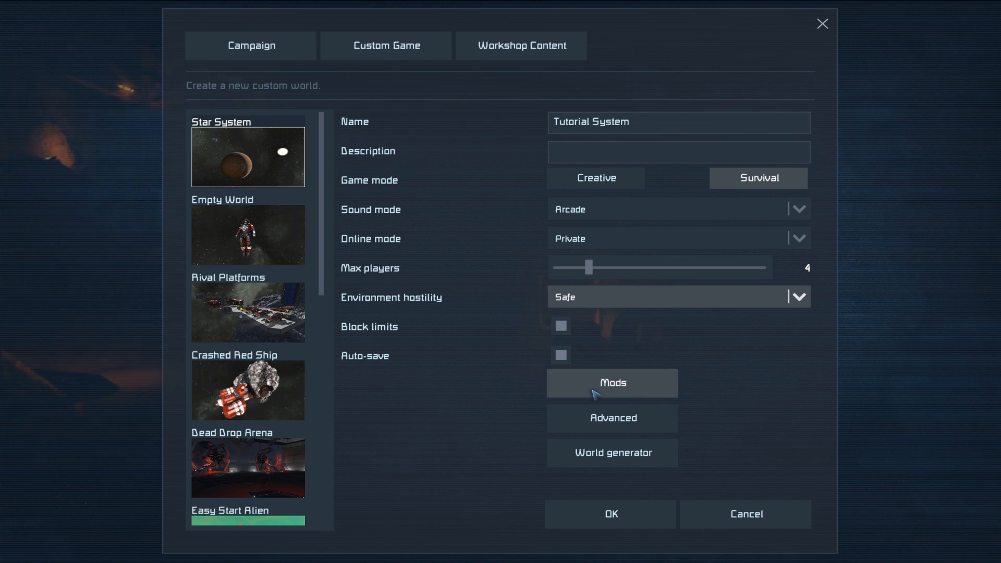
pyautogui.click(611, 384)
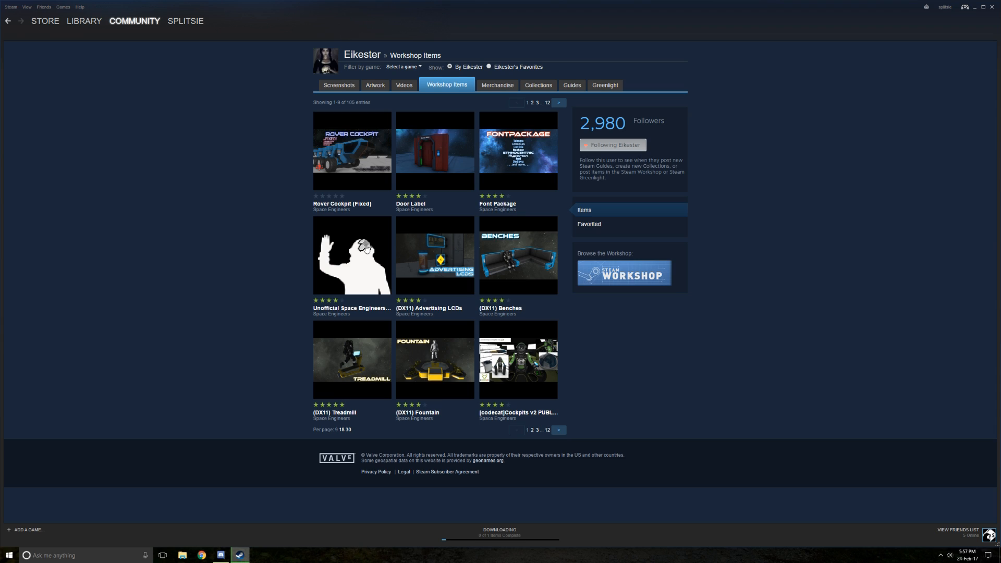
pyautogui.moveTo(334, 355)
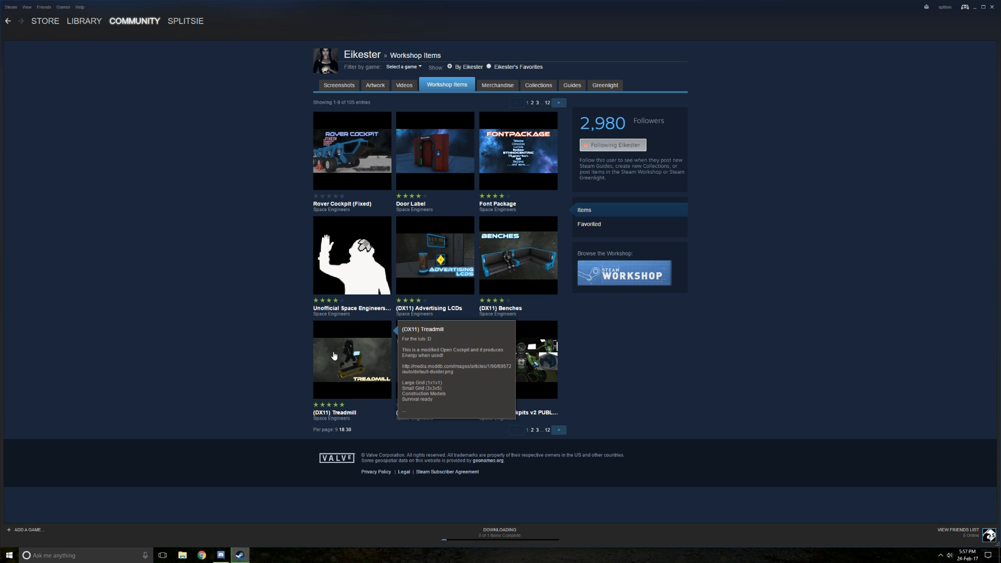
pyautogui.click(352, 363)
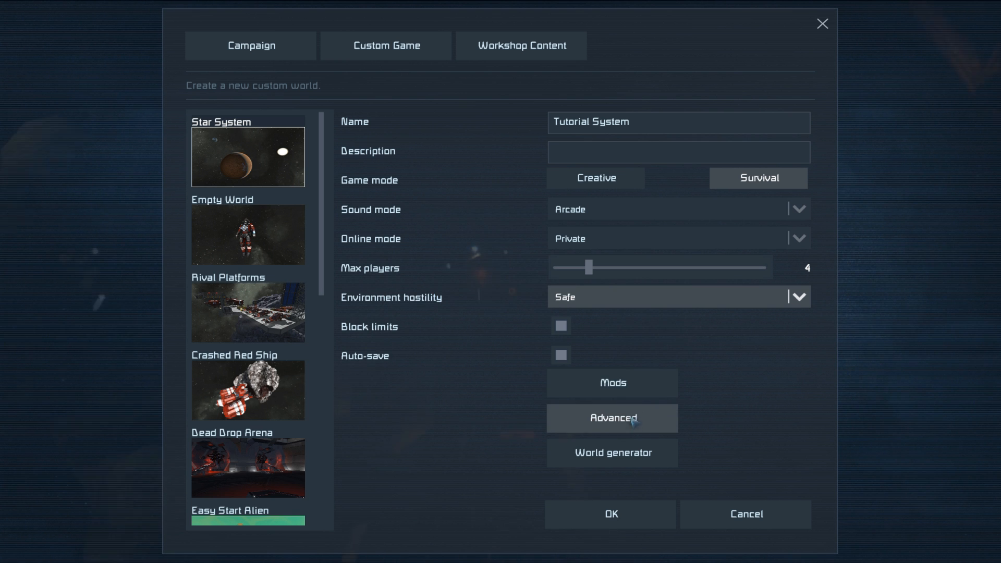
# Set the world generator's asteroid amount to Infinite: Low density.
pyautogui.click(611, 452)
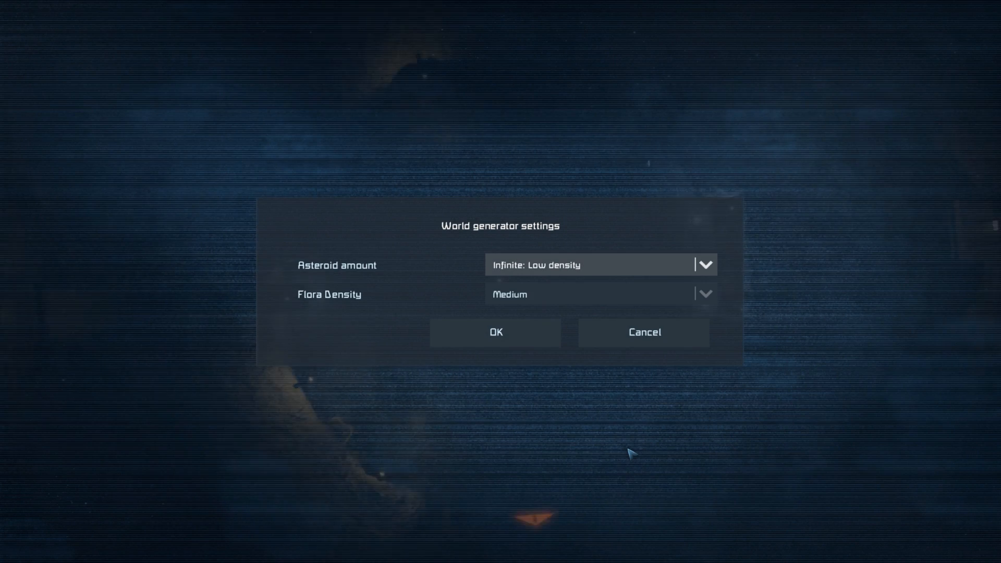
pyautogui.moveTo(610, 294)
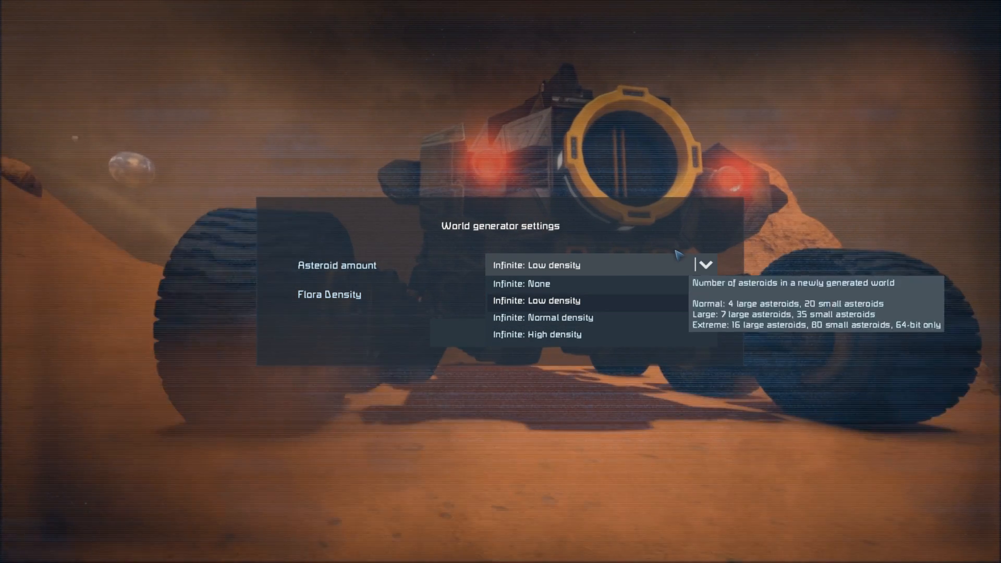
pyautogui.click(536, 300)
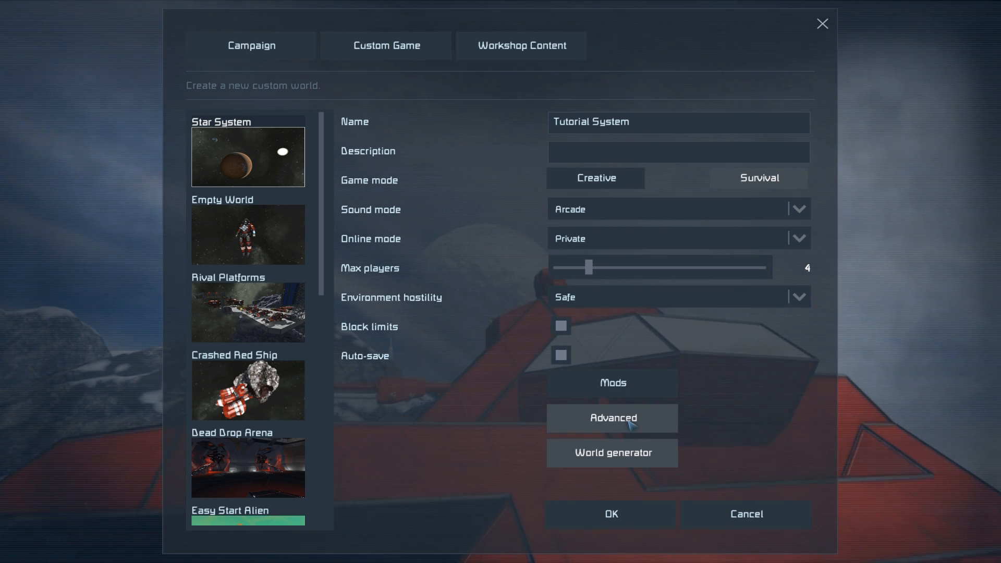
# Bring up the Advanced world settings for Tutorial System.
pyautogui.click(611, 418)
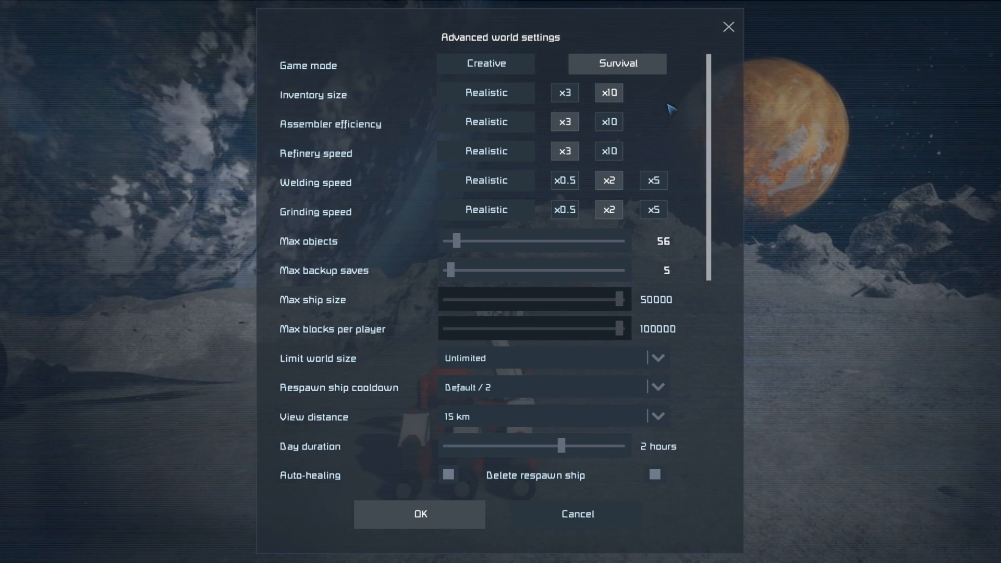
pyautogui.moveTo(614, 106)
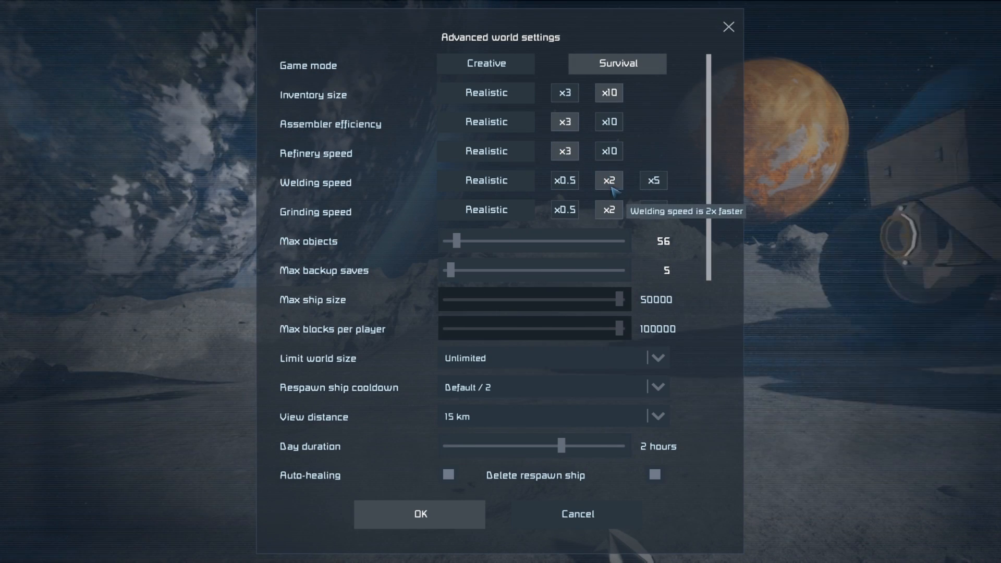
pyautogui.moveTo(617, 219)
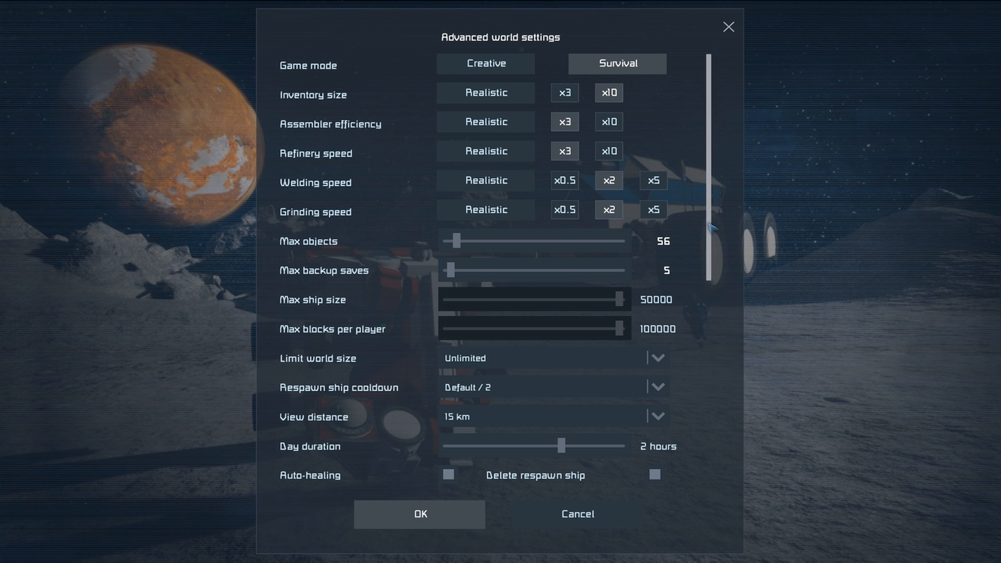
# Tick Enable airtightness and confirm the performance warning.
pyautogui.scroll(-3)
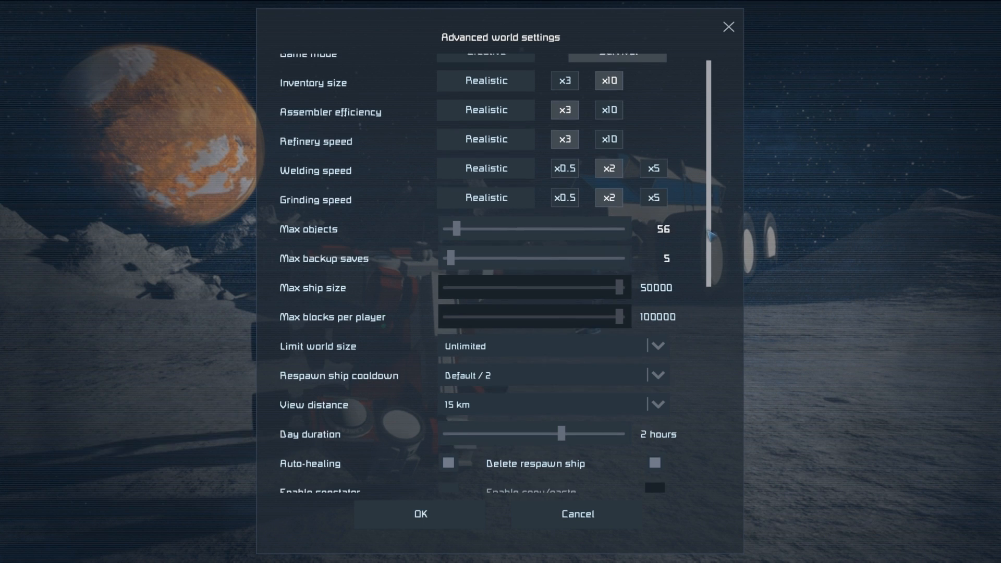
pyautogui.scroll(-3)
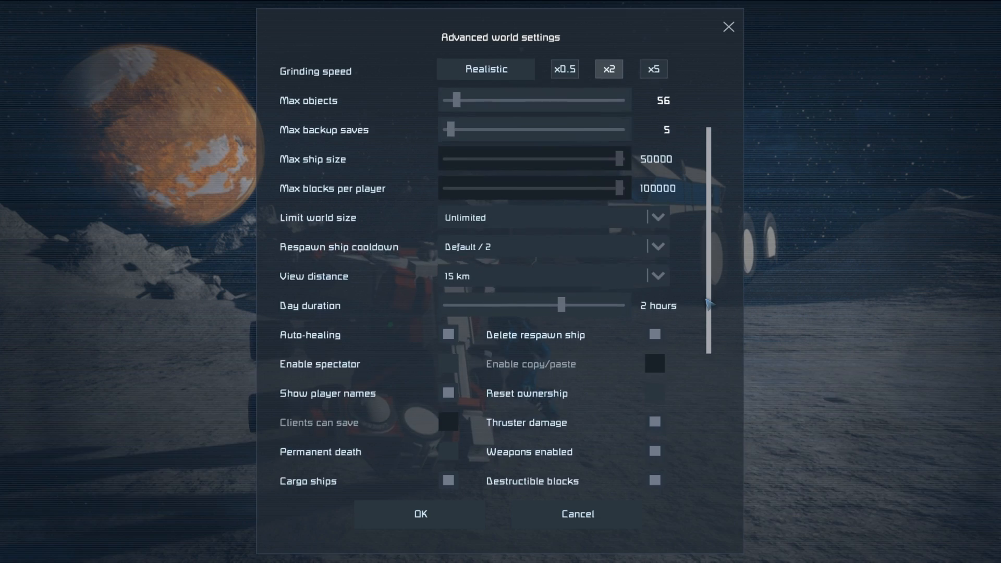
pyautogui.scroll(-3)
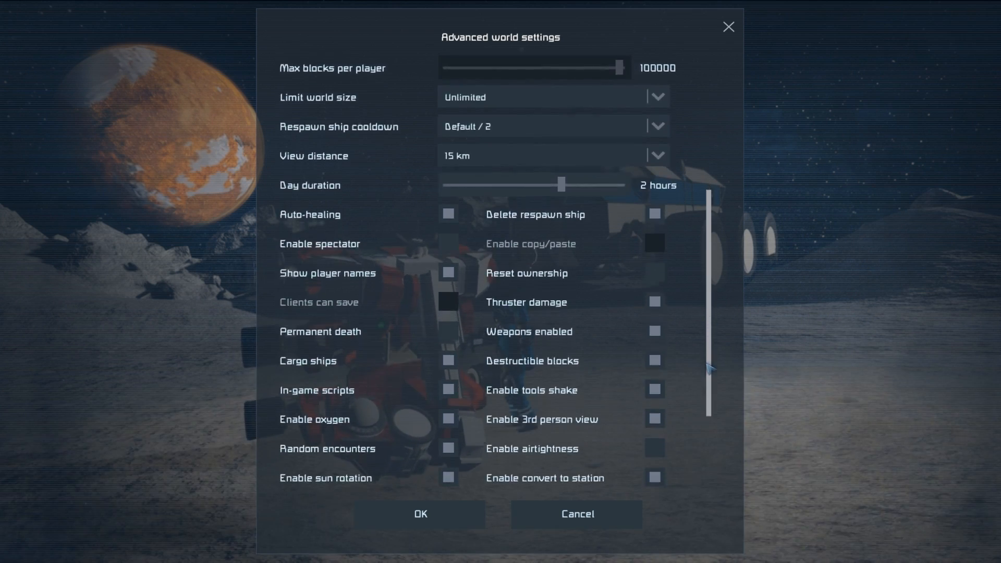
pyautogui.scroll(-3)
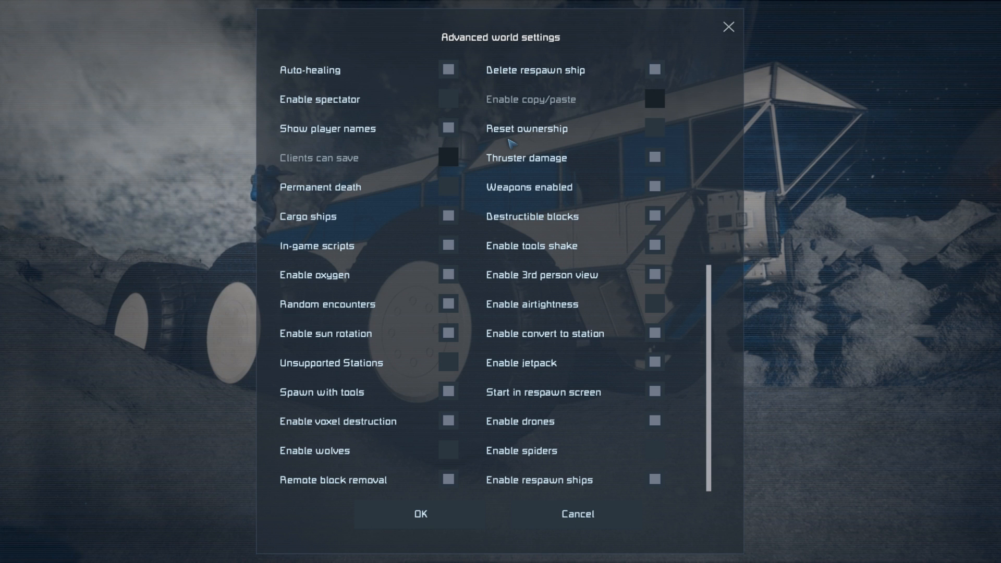
pyautogui.moveTo(454, 72)
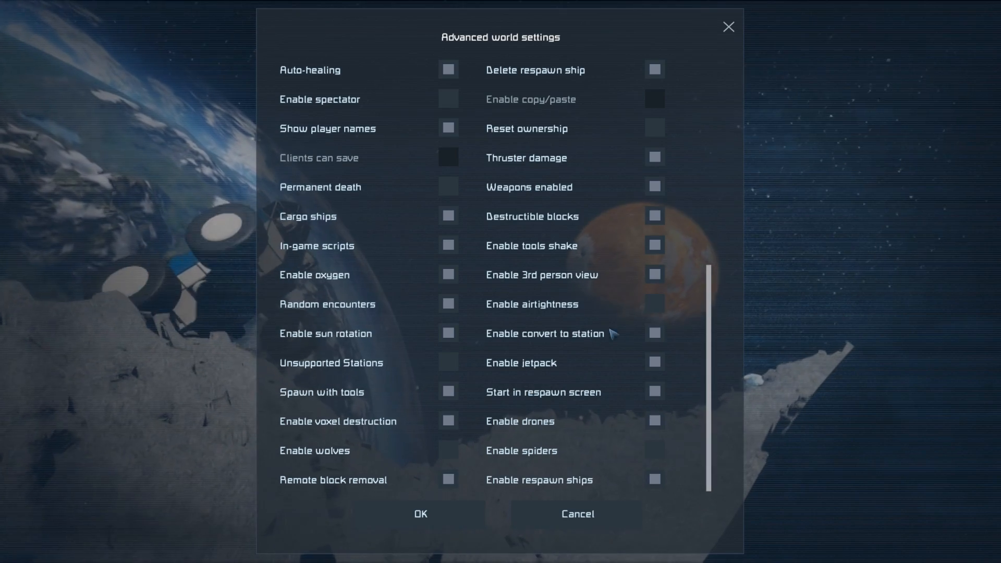
pyautogui.click(655, 305)
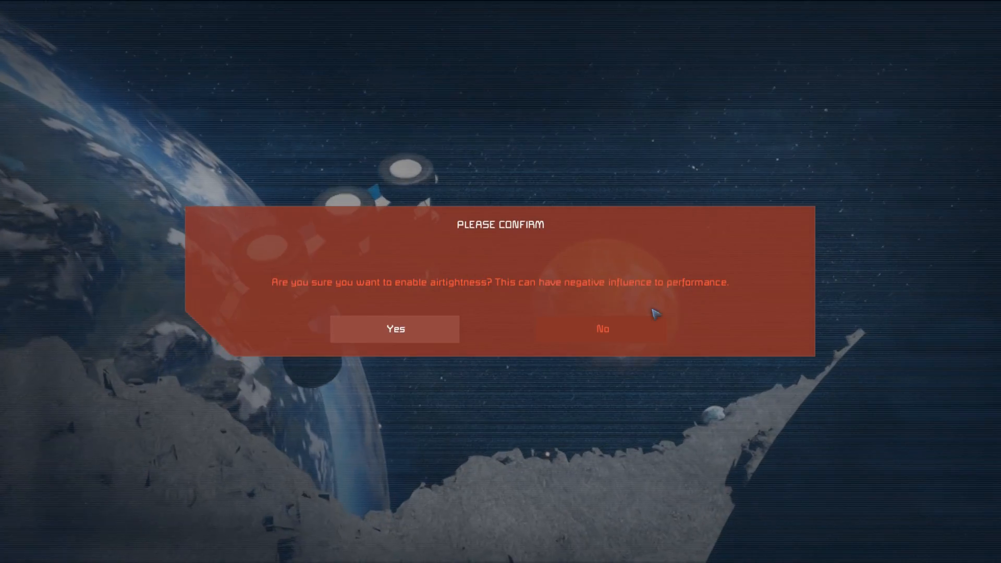
pyautogui.moveTo(688, 298)
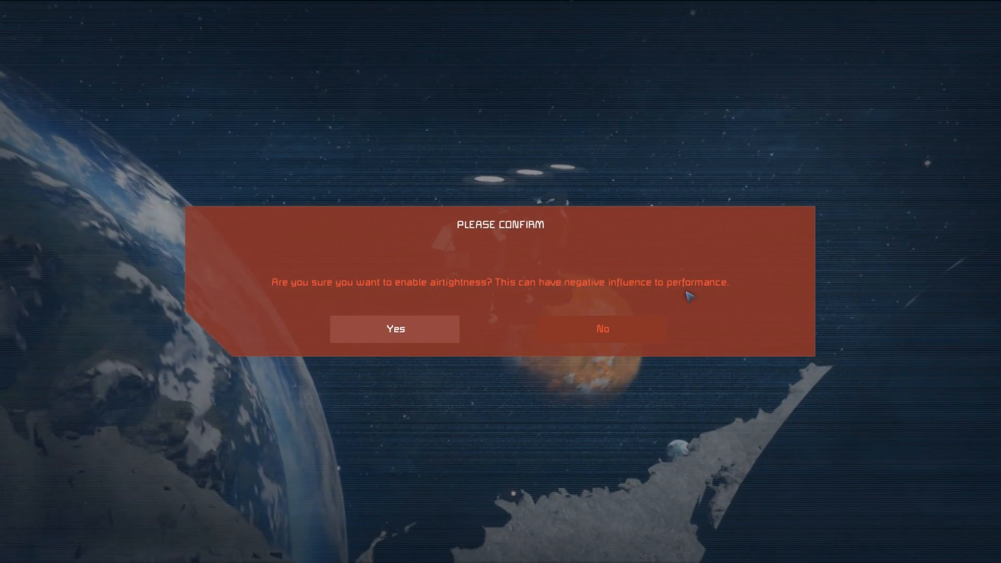
pyautogui.click(394, 328)
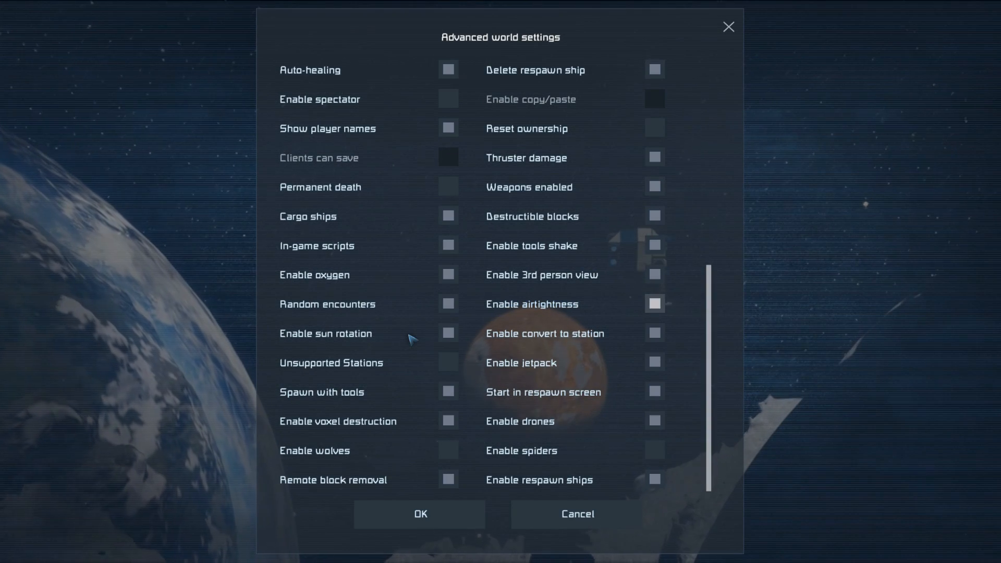
pyautogui.moveTo(620, 319)
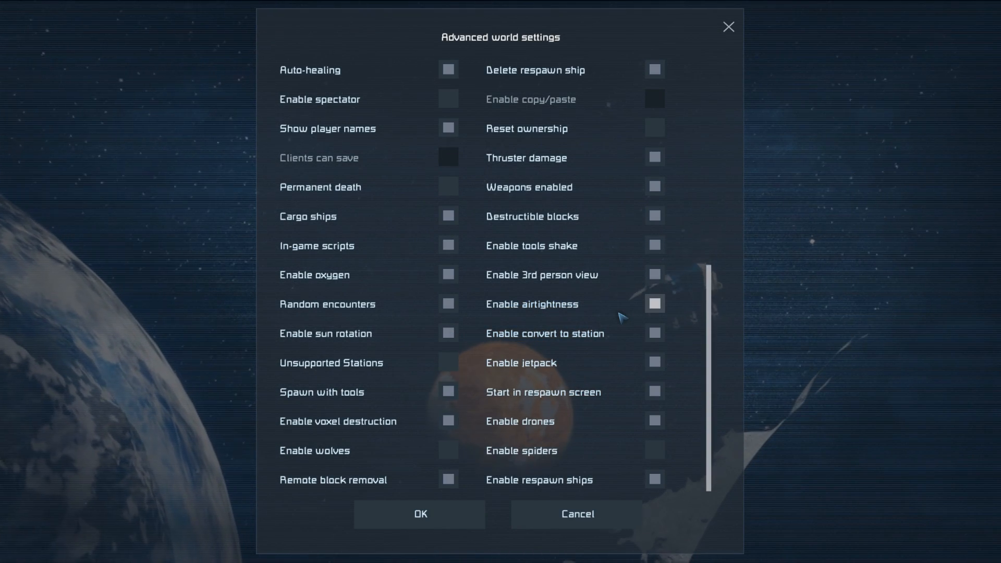